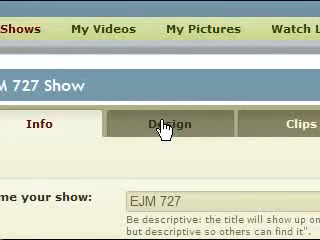
# - Open the EJM 727 show's Design tab and scroll down to the background Image upload section
pyautogui.click(170, 123)
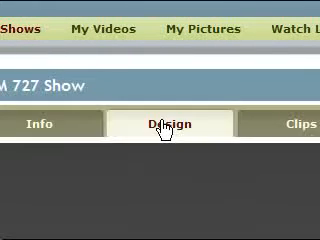
pyautogui.click(175, 124)
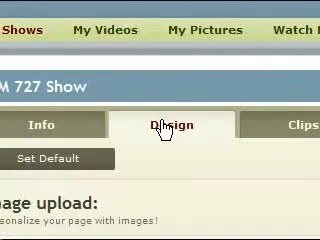
pyautogui.scroll(-3)
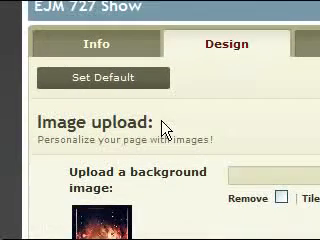
pyautogui.scroll(-3)
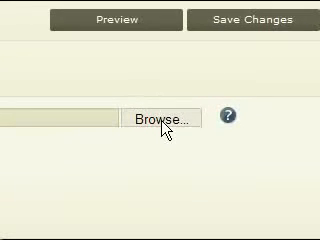
pyautogui.click(167, 116)
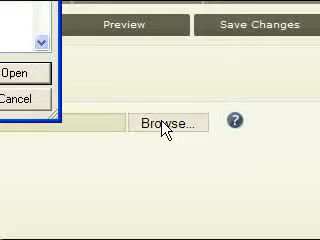
pyautogui.click(170, 120)
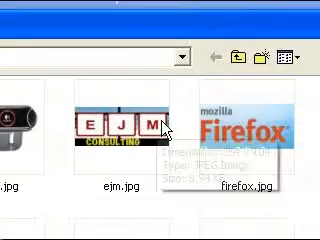
pyautogui.scroll(-3)
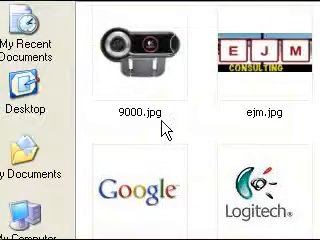
pyautogui.scroll(-3)
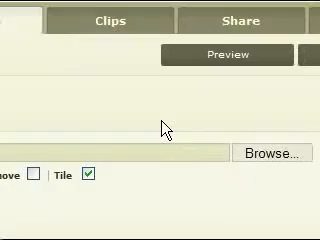
pyautogui.scroll(3)
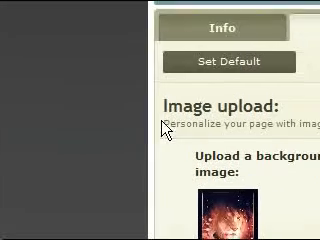
pyautogui.scroll(-3)
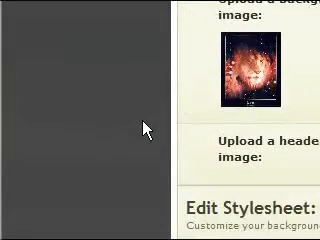
pyautogui.scroll(-3)
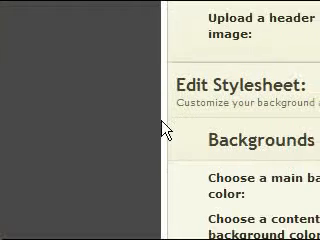
pyautogui.scroll(-3)
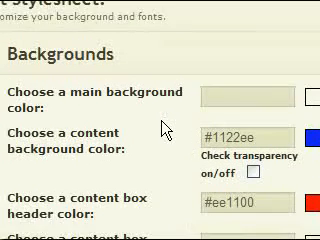
pyautogui.scroll(-3)
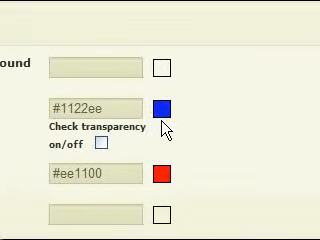
pyautogui.click(162, 108)
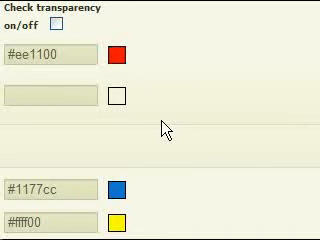
pyautogui.scroll(-3)
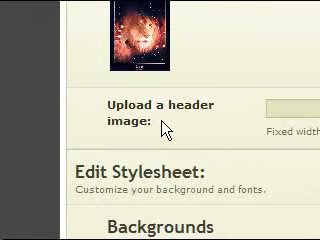
pyautogui.scroll(3)
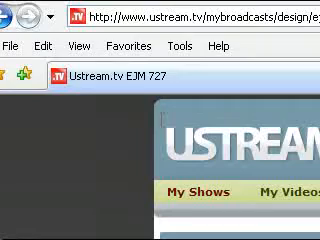
pyautogui.scroll(-3)
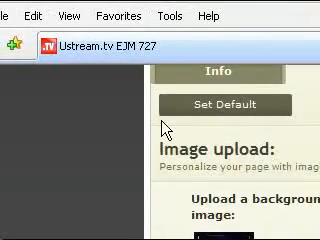
pyautogui.scroll(-3)
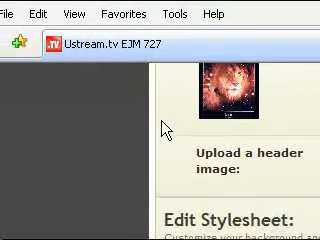
pyautogui.scroll(-3)
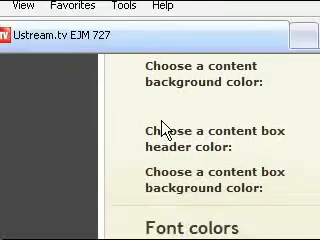
pyautogui.scroll(-3)
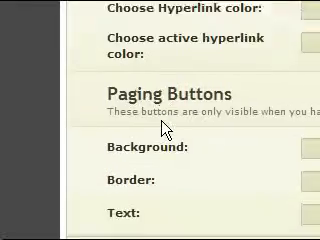
pyautogui.scroll(3)
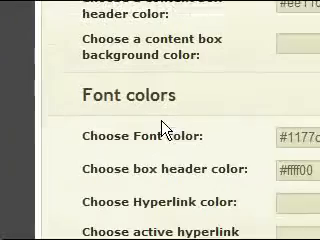
pyautogui.scroll(3)
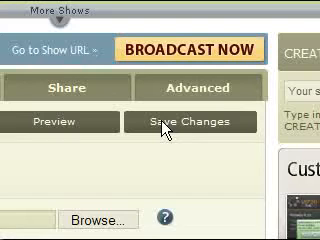
pyautogui.scroll(-3)
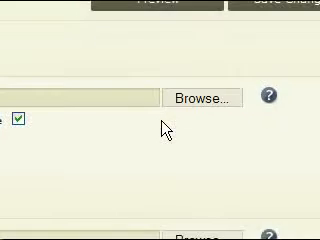